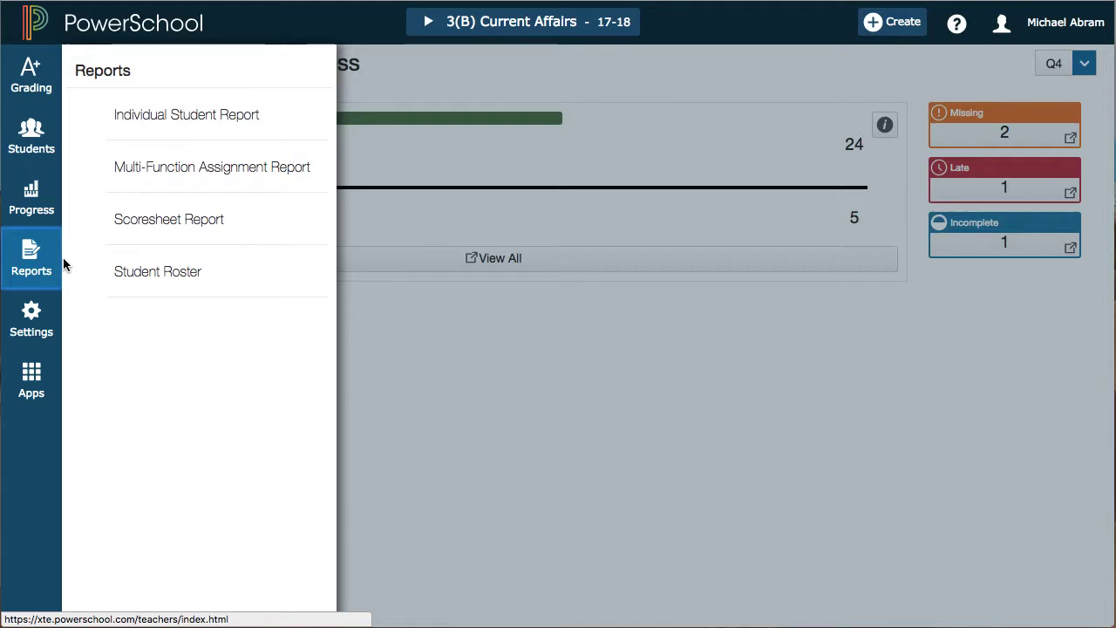
pyautogui.moveTo(61, 261)
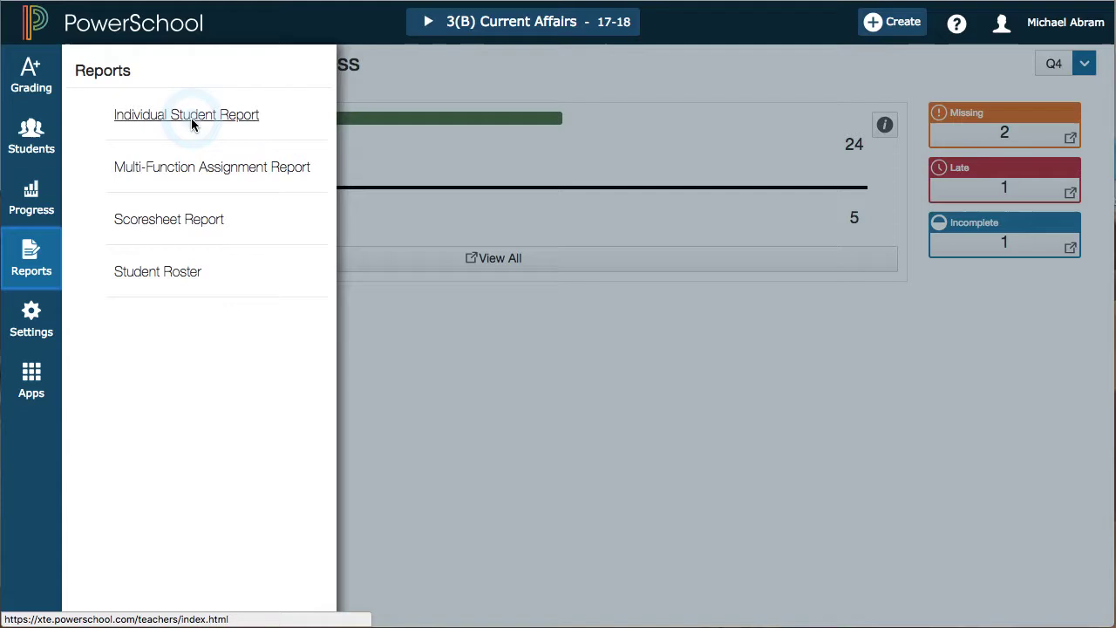
# Review the Individual Student Report criteria, sort options, data and Q4 date range.
pyautogui.click(187, 115)
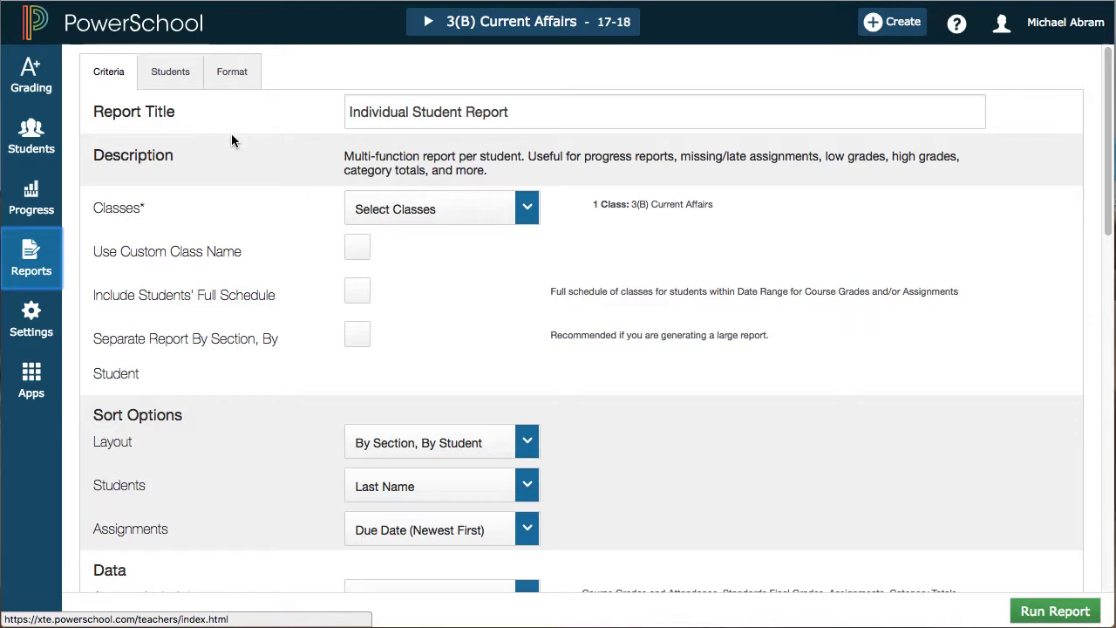
pyautogui.moveTo(235, 147)
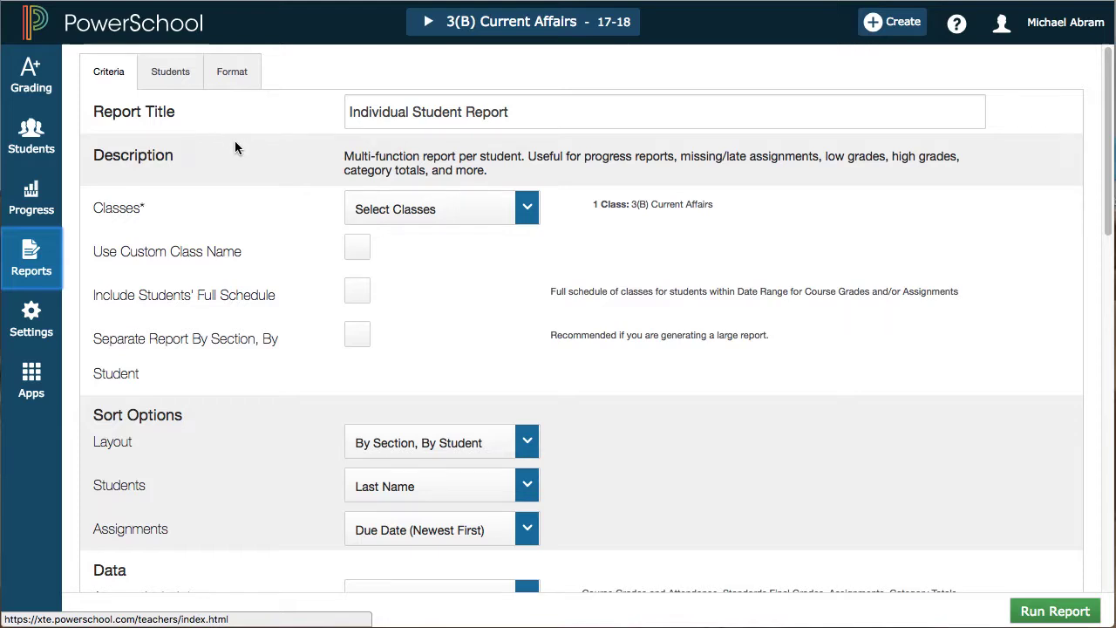
pyautogui.scroll(-3)
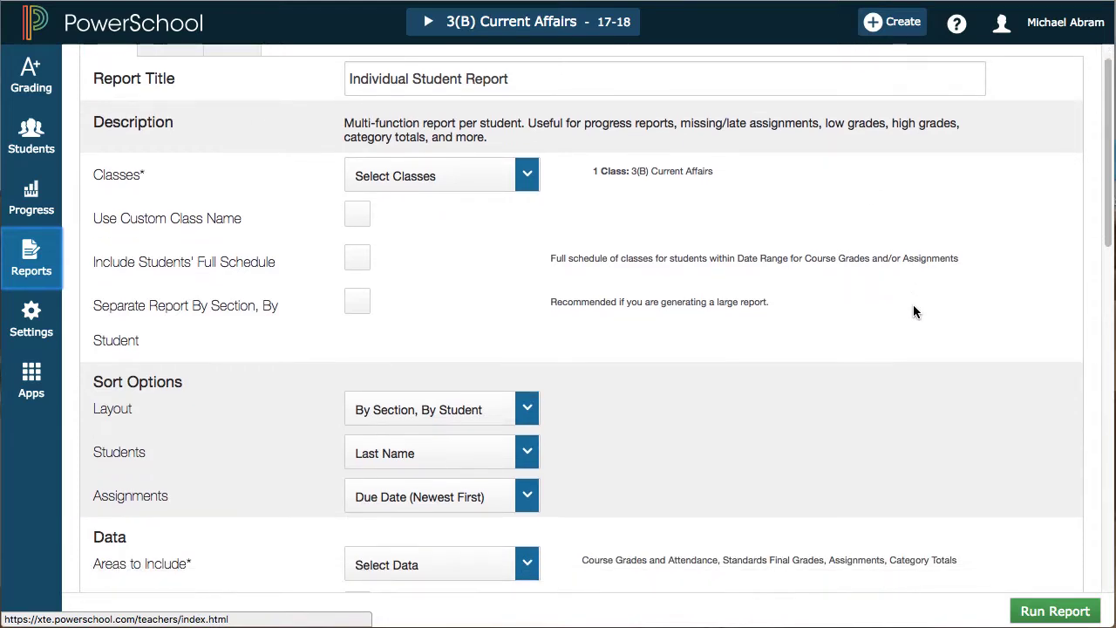
pyautogui.scroll(-3)
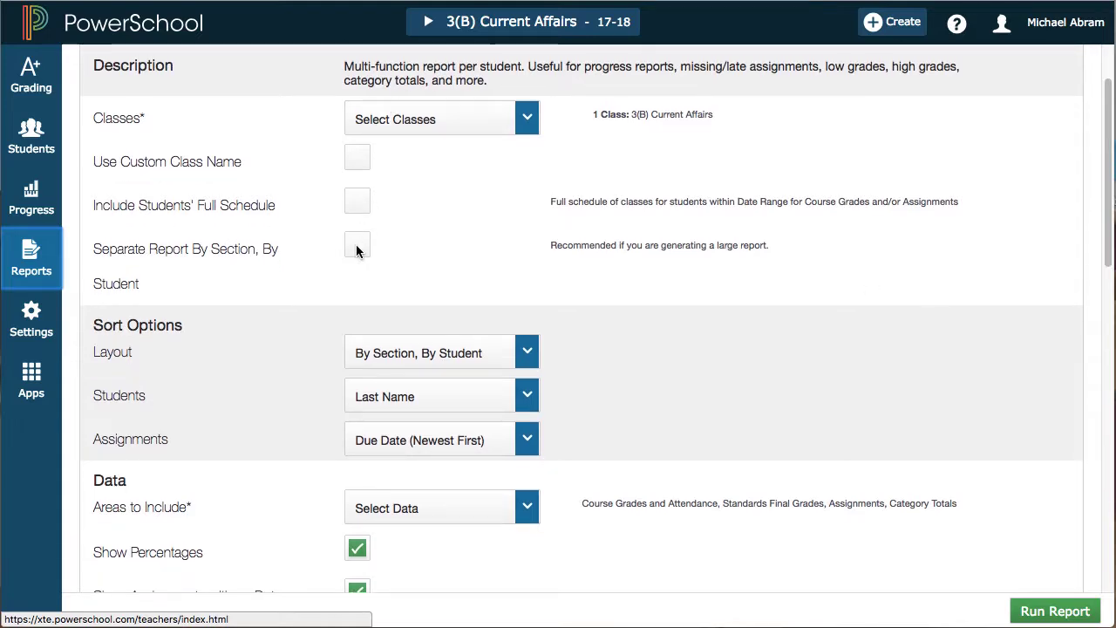
pyautogui.scroll(-3)
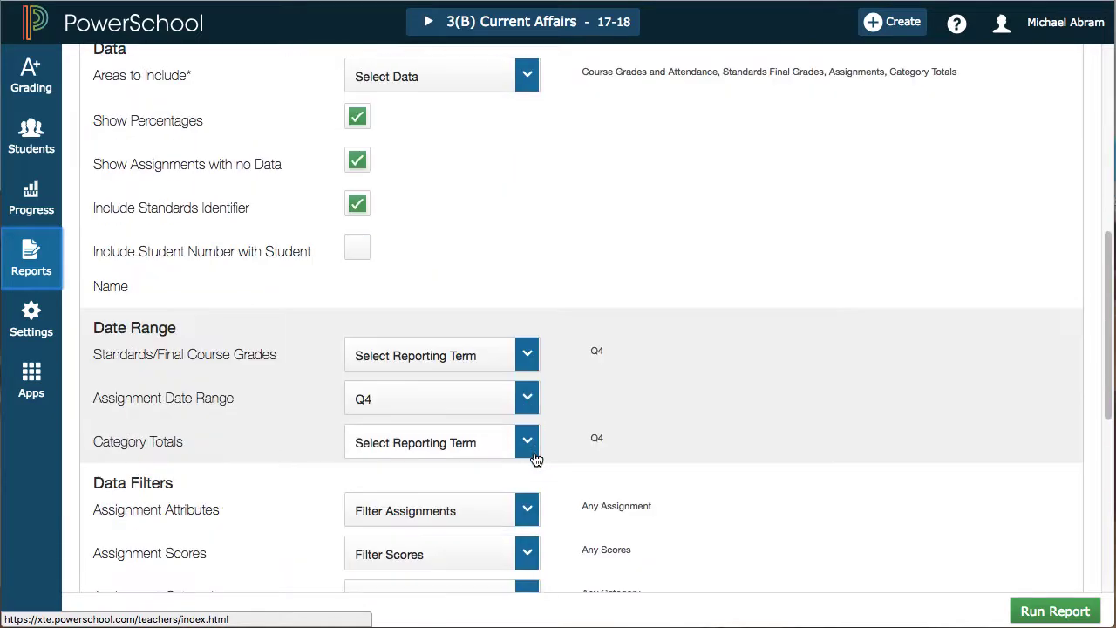
pyautogui.scroll(-3)
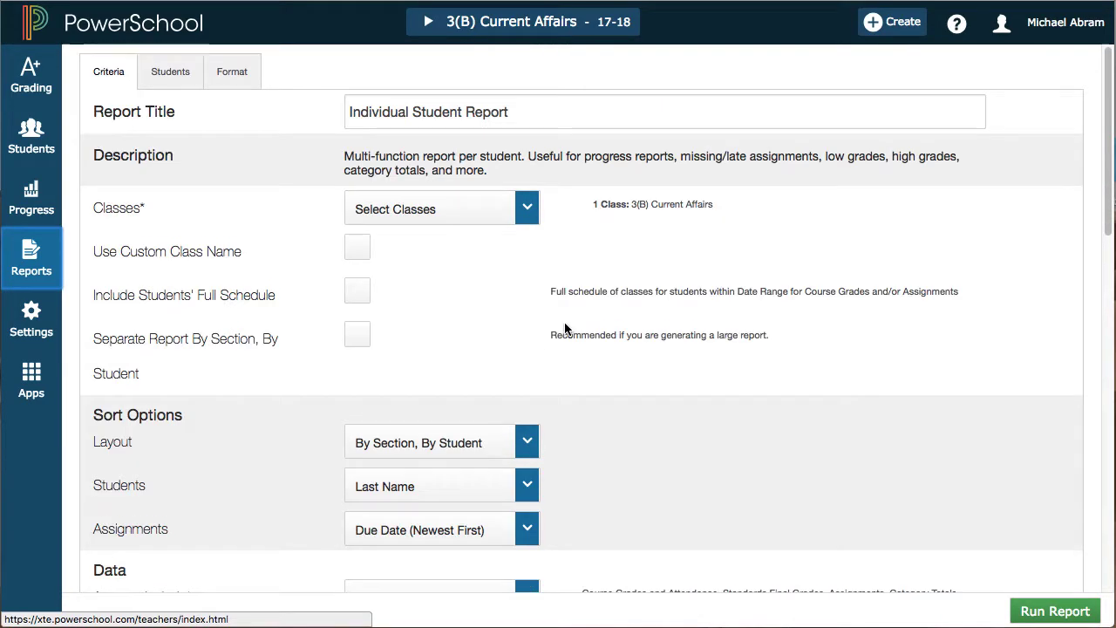
pyautogui.click(170, 71)
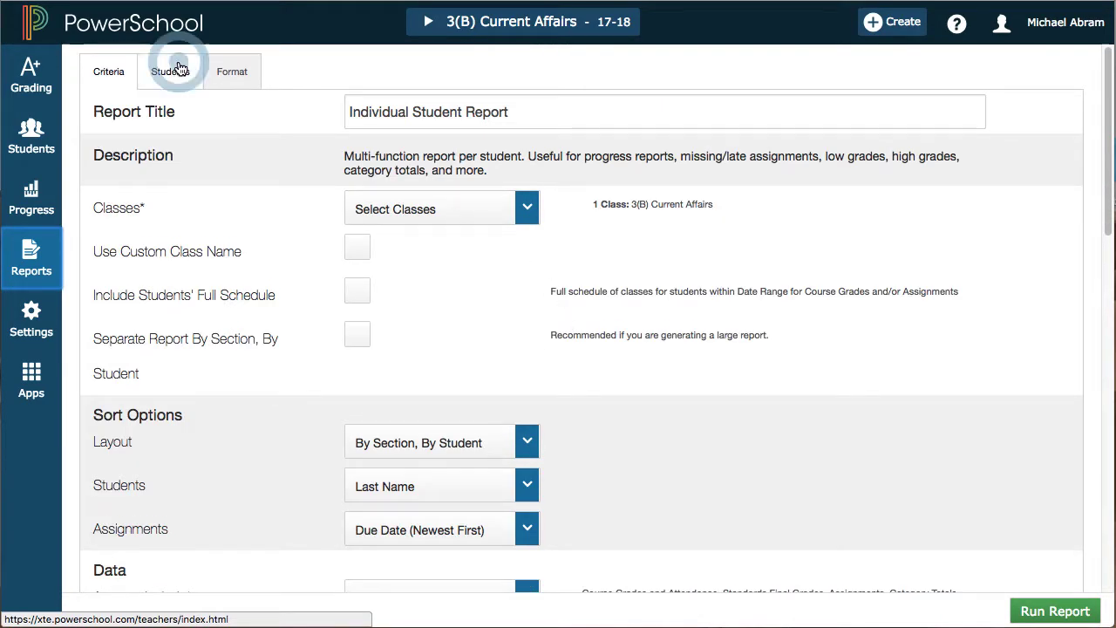
# View the report's list of all 29 class students, then reopen the reports list.
pyautogui.click(170, 71)
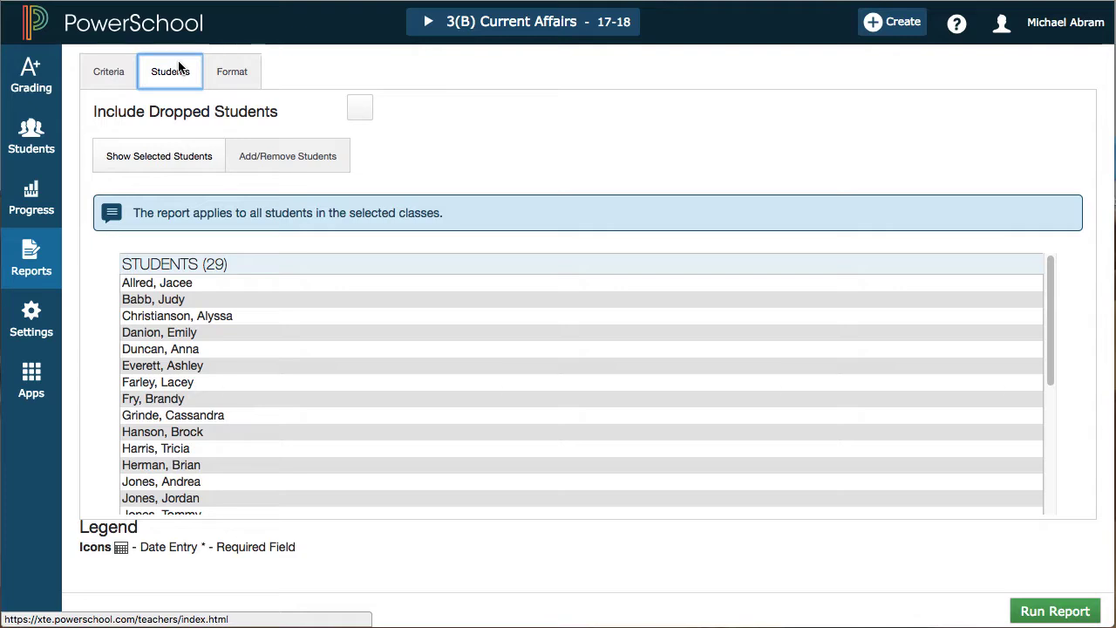
pyautogui.moveTo(256, 170)
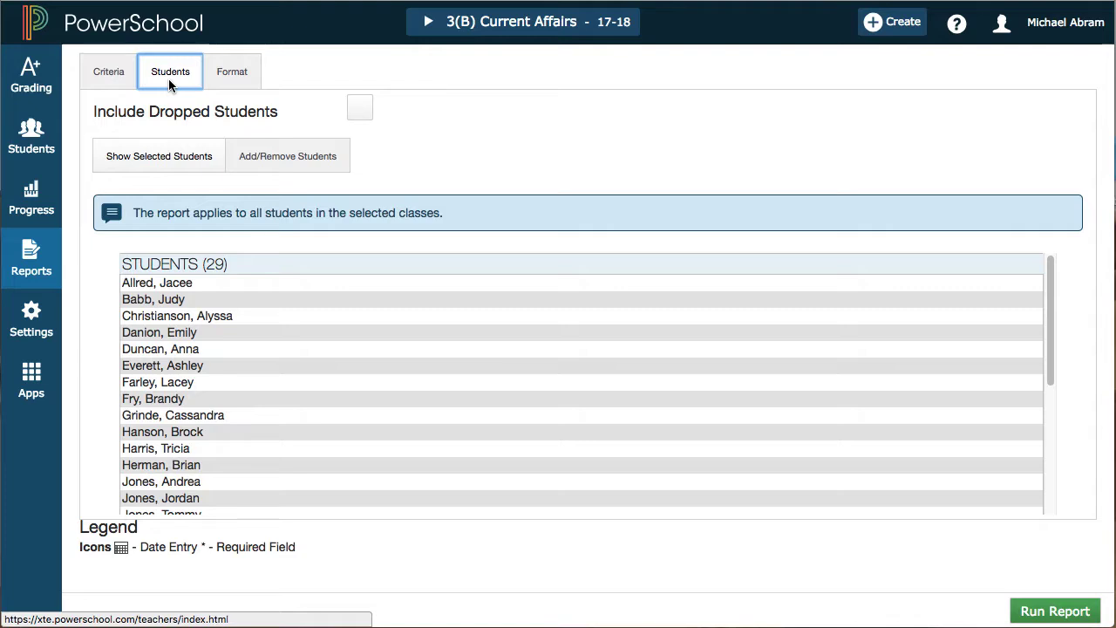
pyautogui.moveTo(171, 85)
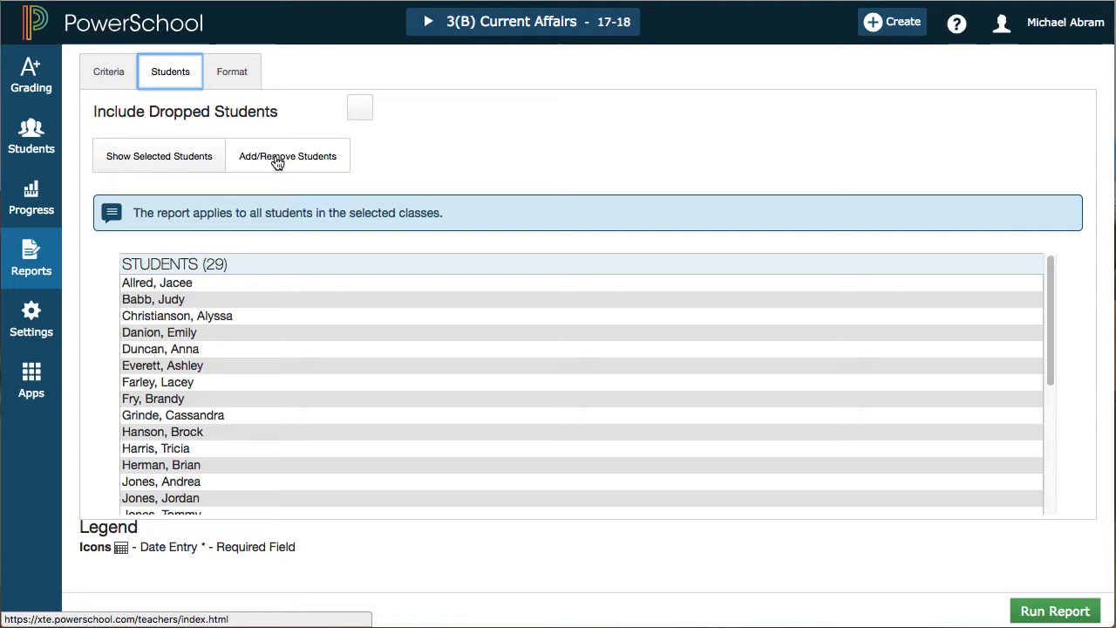
pyautogui.moveTo(246, 414)
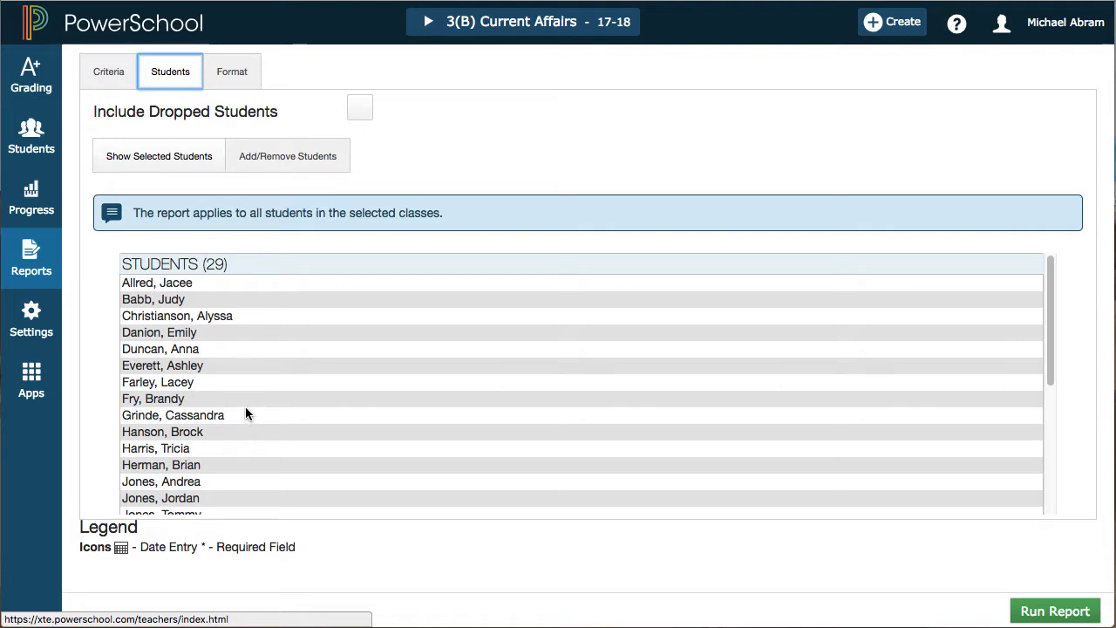
pyautogui.click(30, 257)
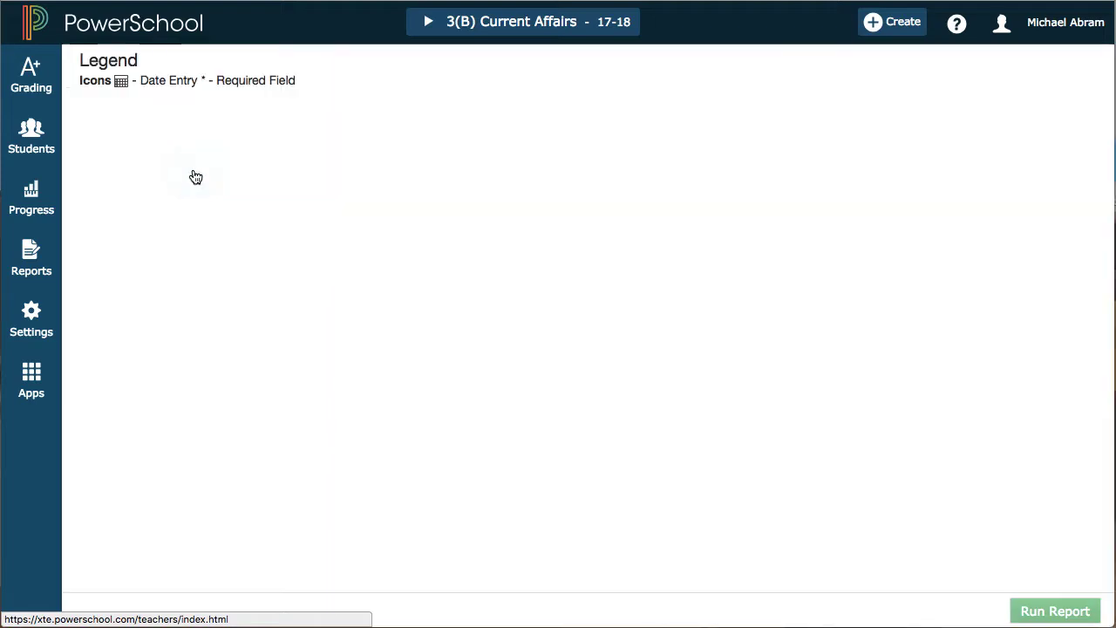
# Load the Multi-Function Assignment Report setup for 3(B) Current Affairs, then reopen the reports list.
pyautogui.click(30, 258)
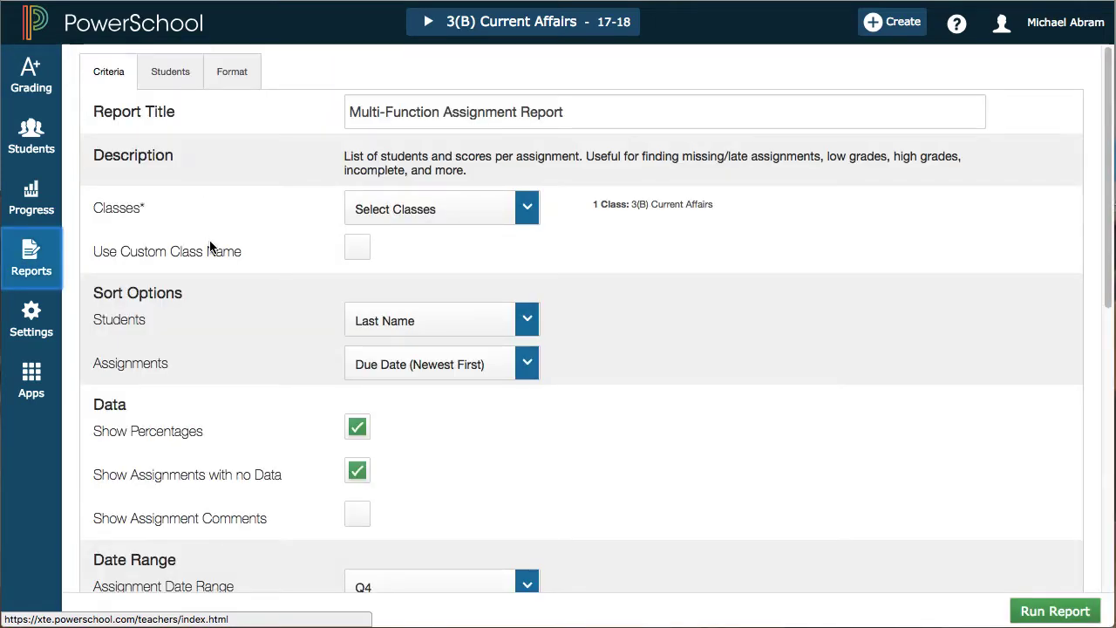
pyautogui.moveTo(240, 410)
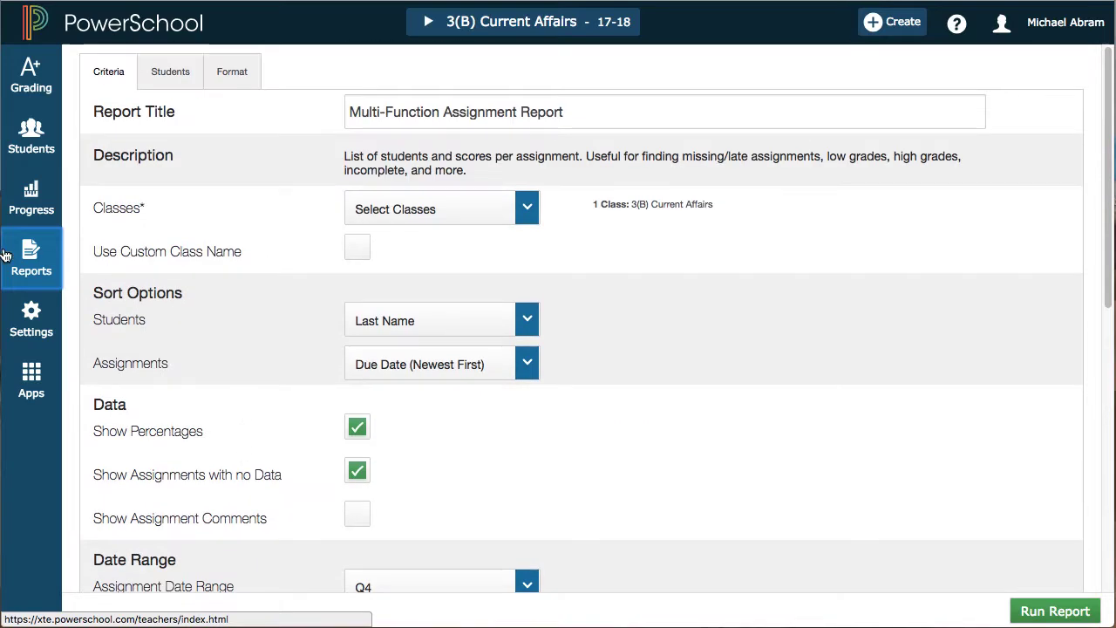
pyautogui.click(30, 258)
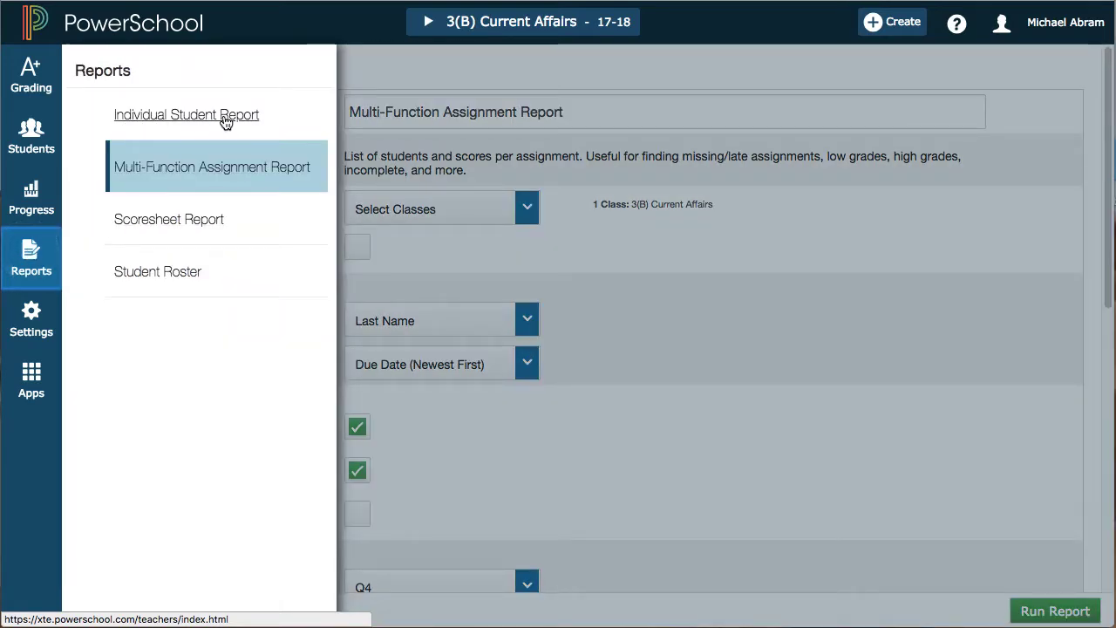
pyautogui.moveTo(227, 152)
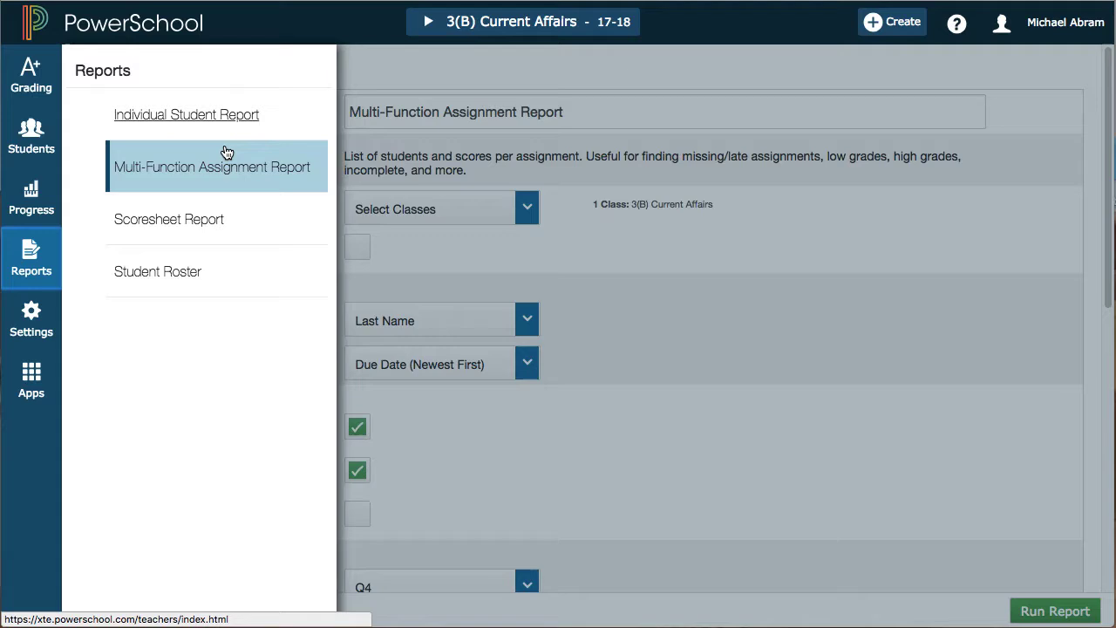
# Load the Scoresheet Report setup for 3(B) Current Affairs, then reopen the reports list.
pyautogui.click(170, 219)
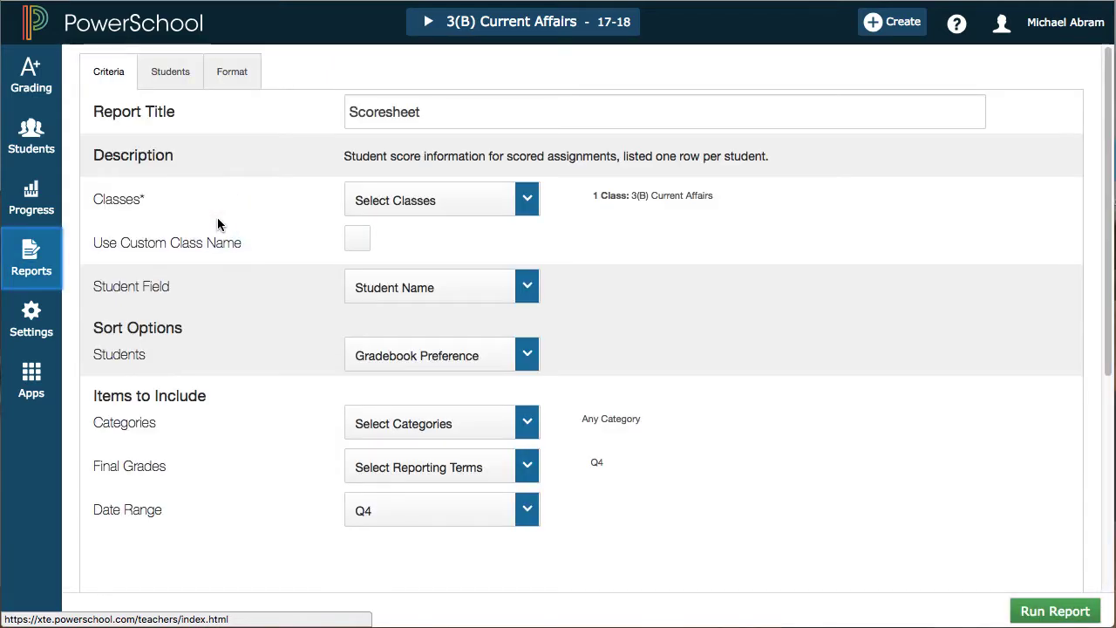
pyautogui.moveTo(125, 388)
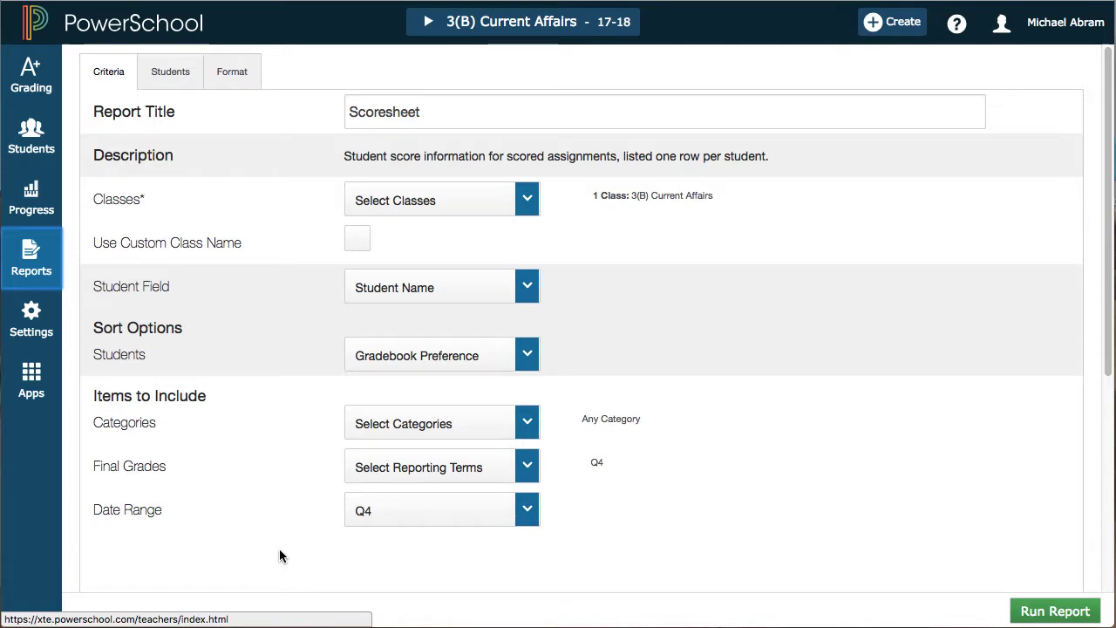
pyautogui.click(31, 258)
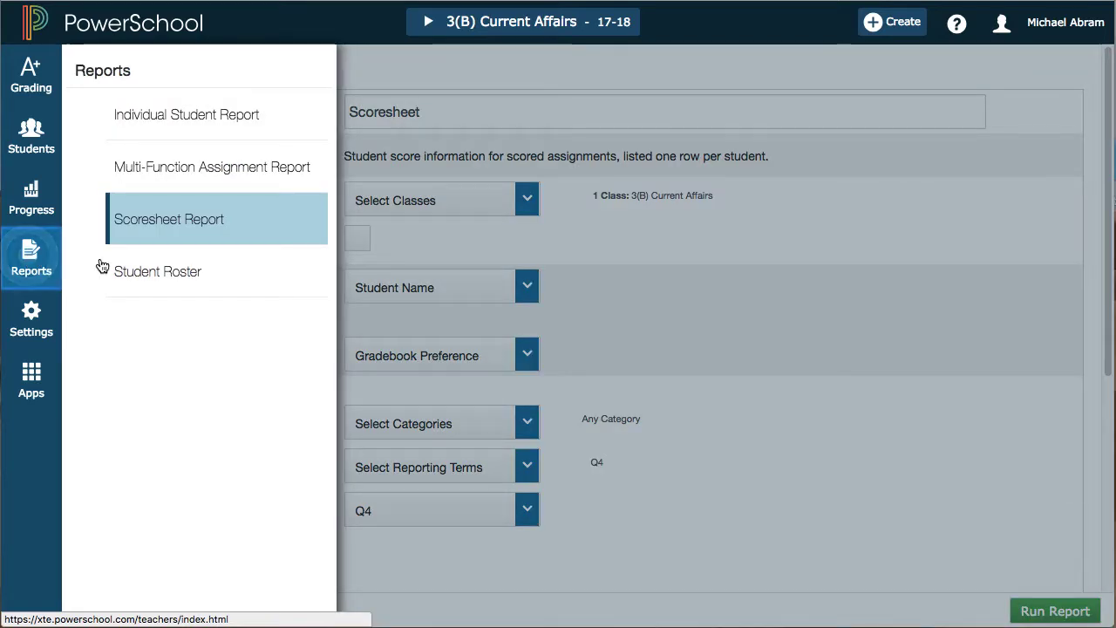
# Review the Student Roster Report criteria for 3(B) Current Affairs, sorted by last name.
pyautogui.click(157, 271)
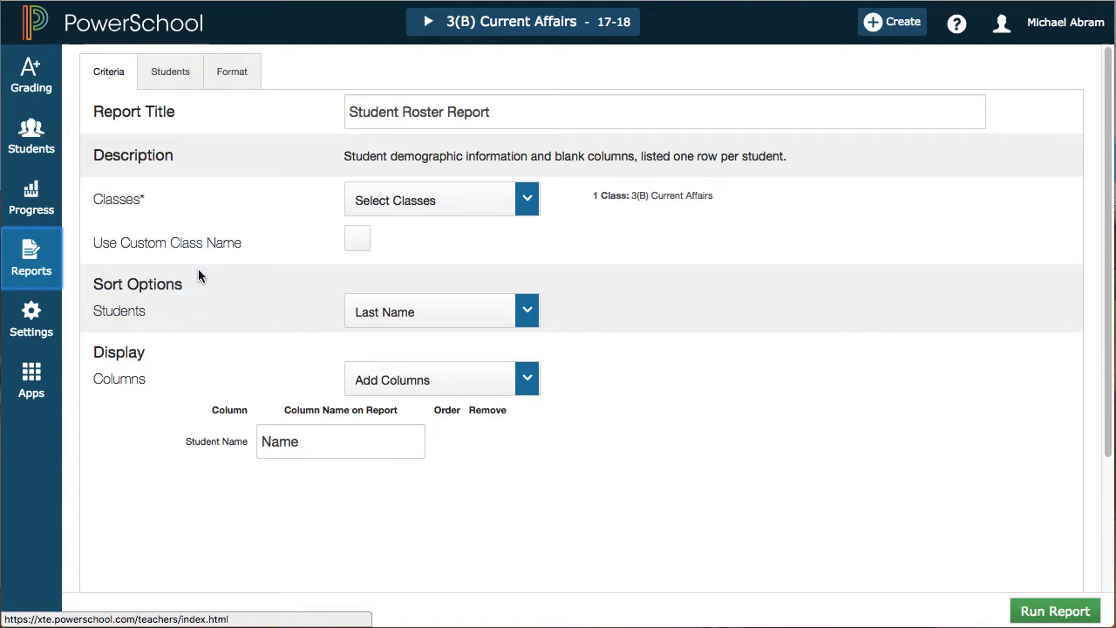
pyautogui.moveTo(195, 270)
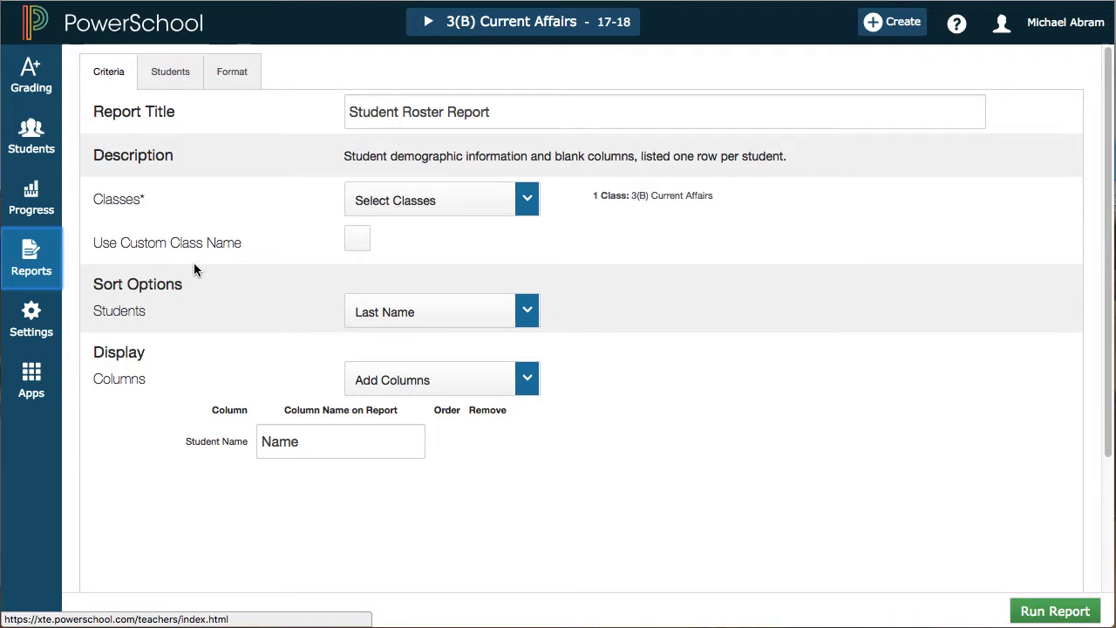
pyautogui.moveTo(231, 243)
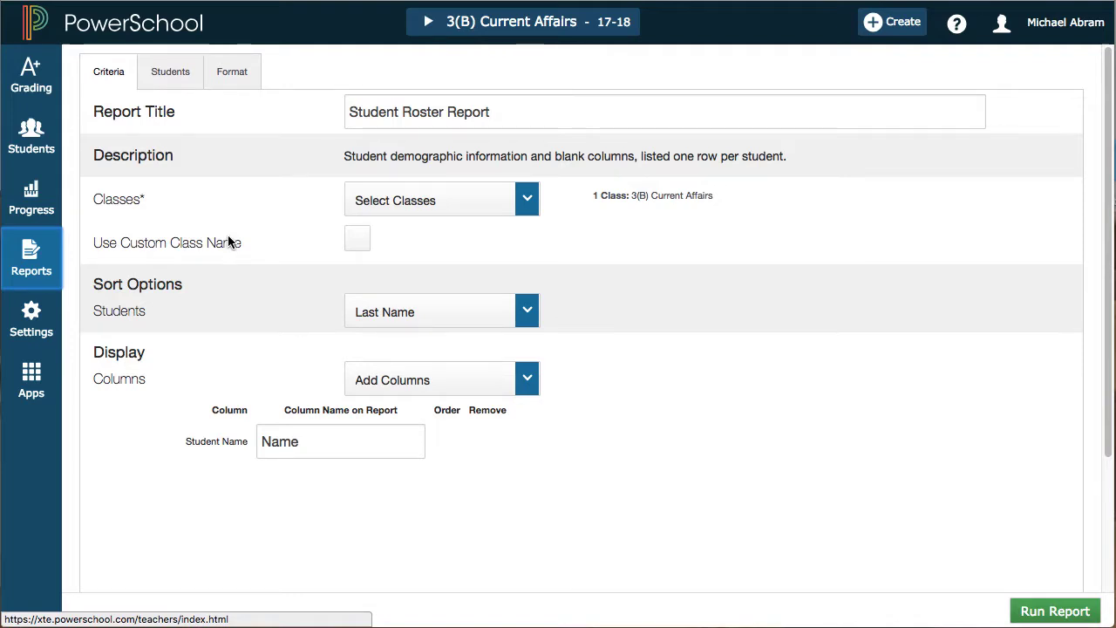
pyautogui.moveTo(265, 279)
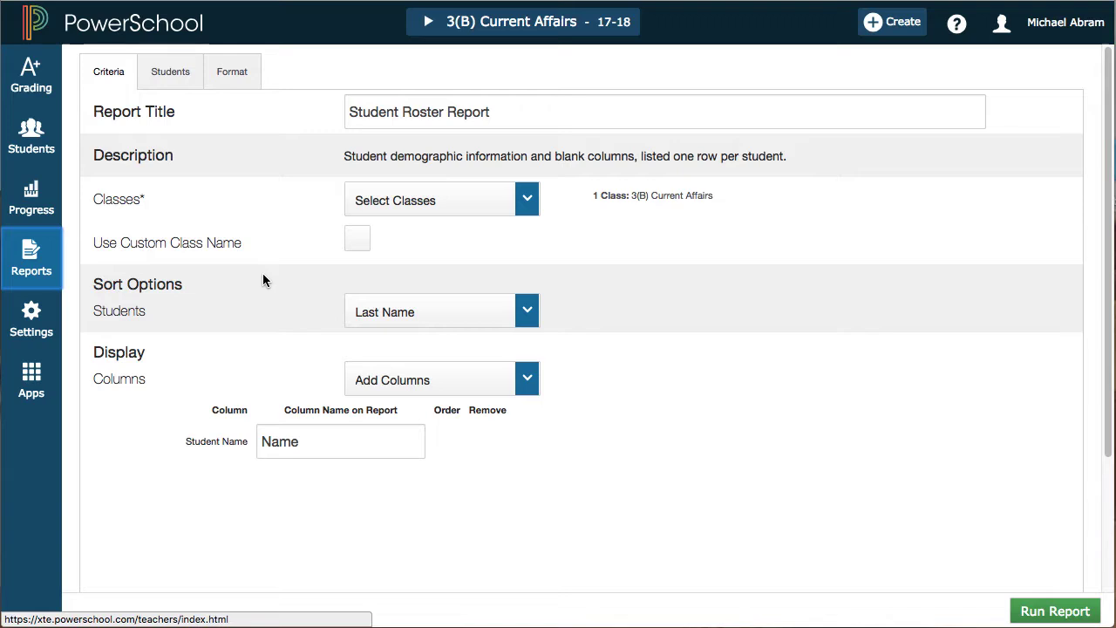
pyautogui.scroll(-3)
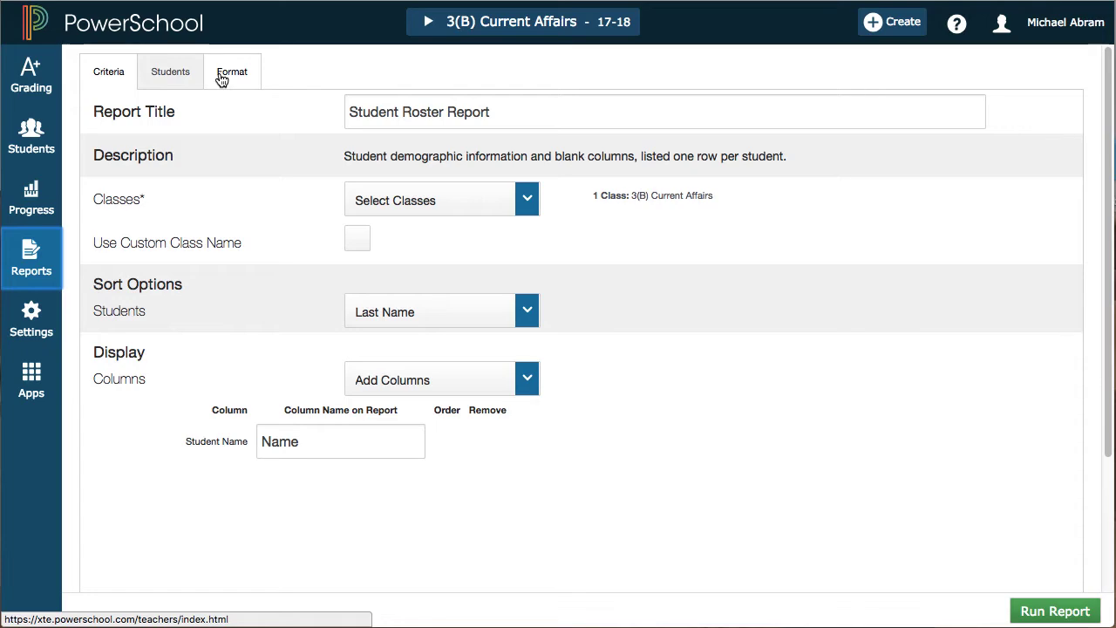
pyautogui.moveTo(208, 79)
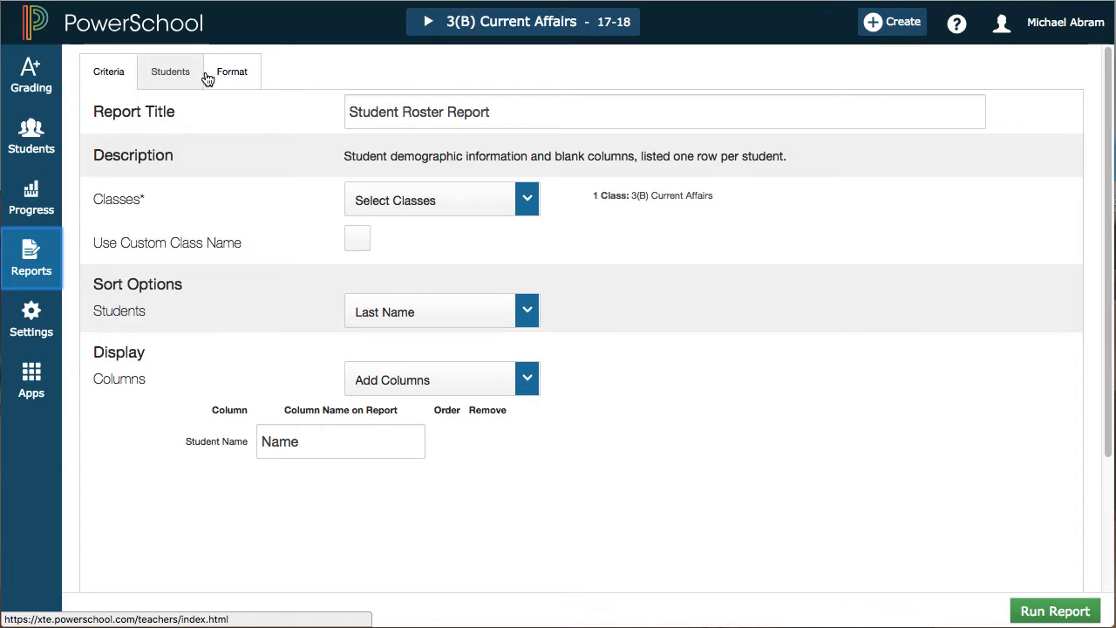